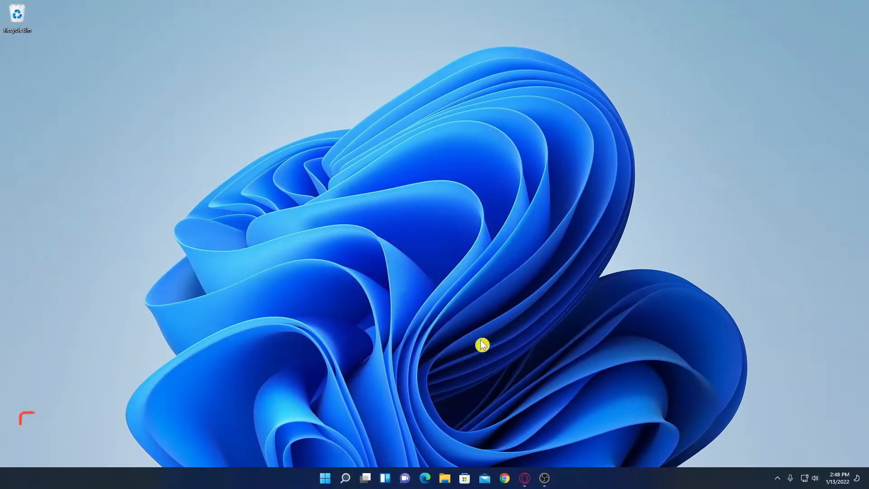
Step: Launch Opera GX from the taskbar and maximize its window to show Speed Dial
left_click(524, 478)
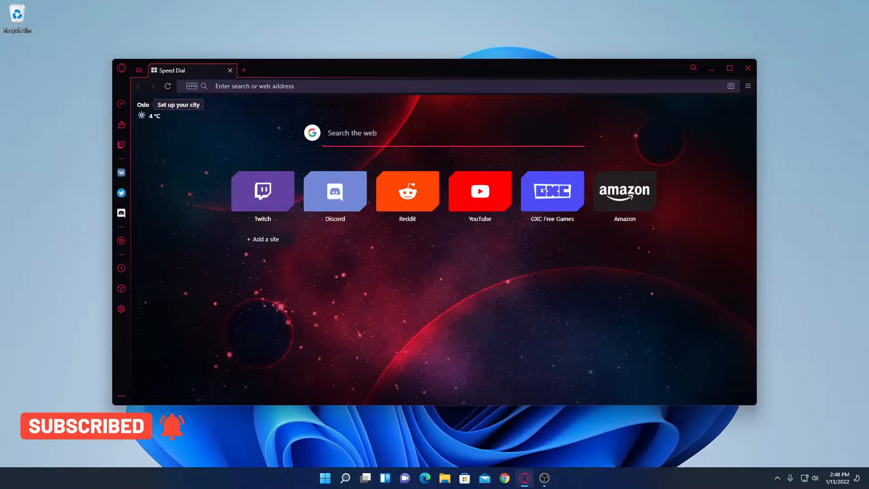
left_click(730, 68)
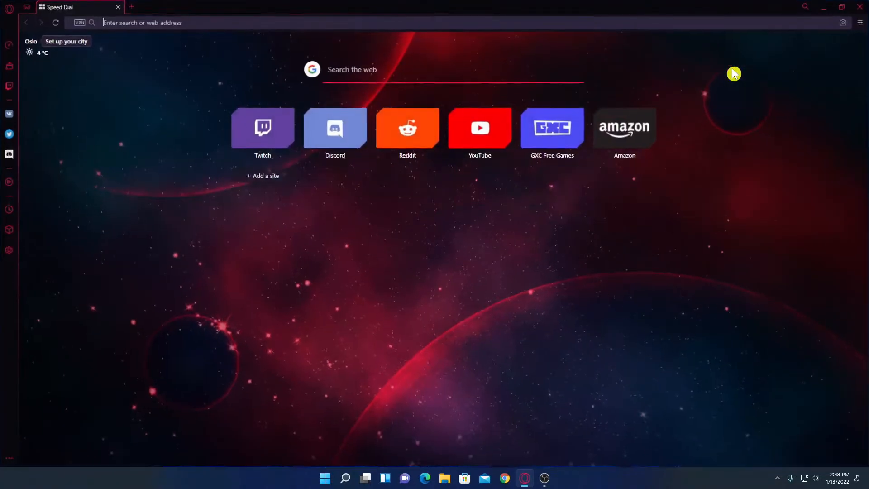
mouse_move(9, 250)
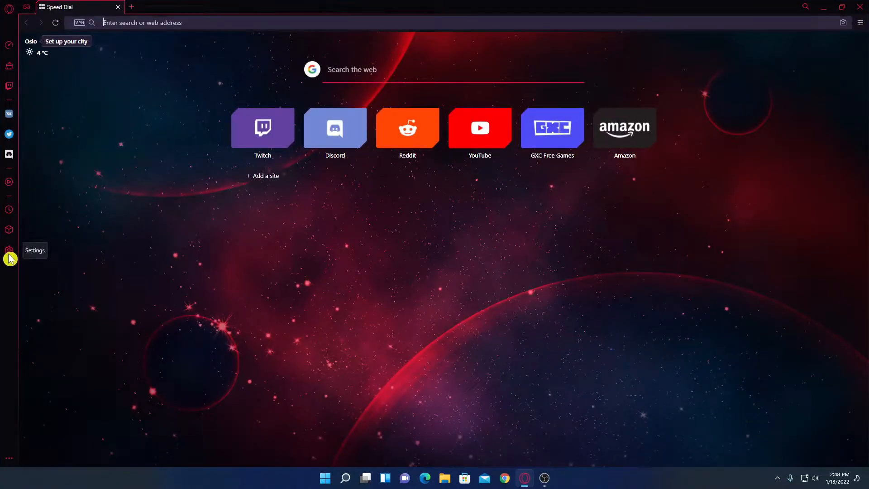
Step: Go from the sidebar Settings to the Extensions page listing Opera Ad Blocker
left_click(9, 250)
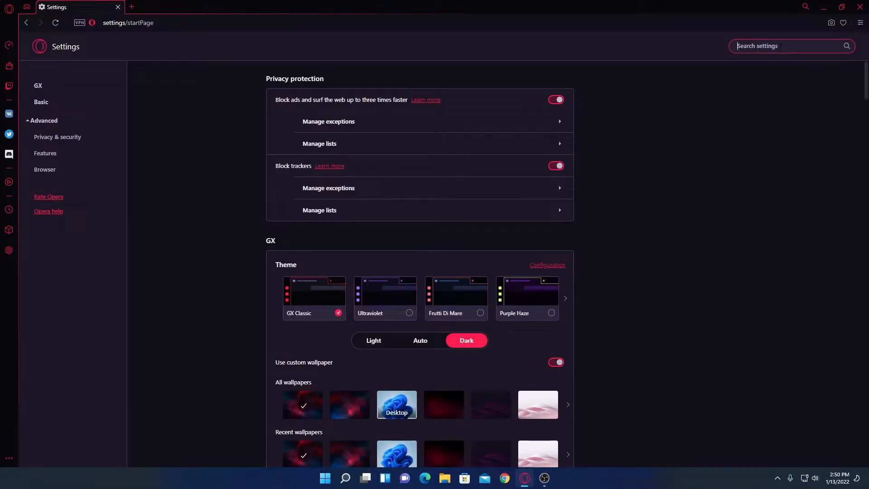
mouse_move(8, 235)
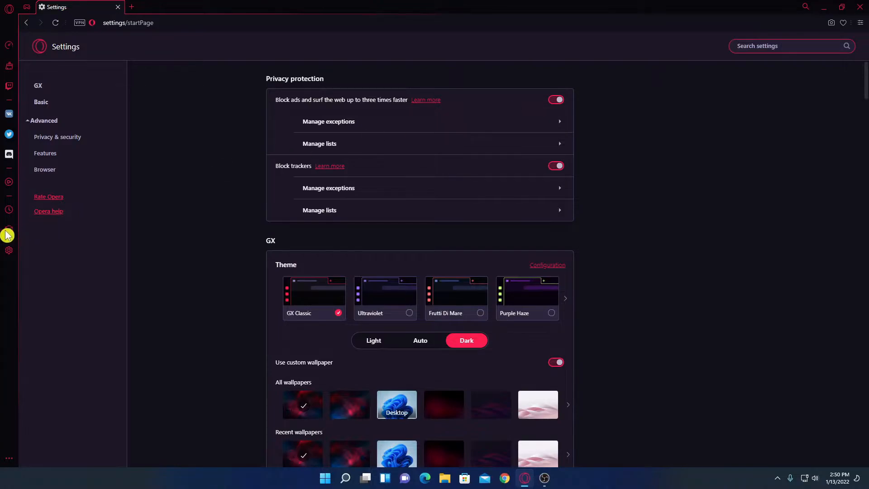
left_click(9, 230)
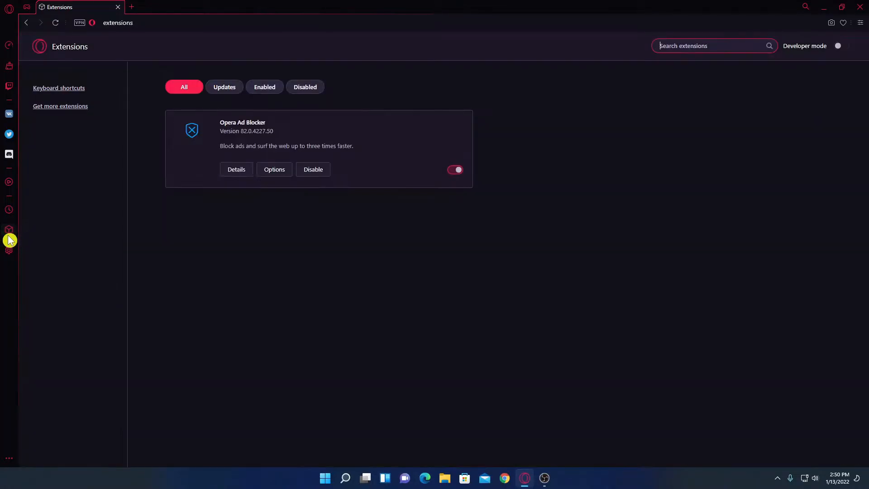
mouse_move(250, 344)
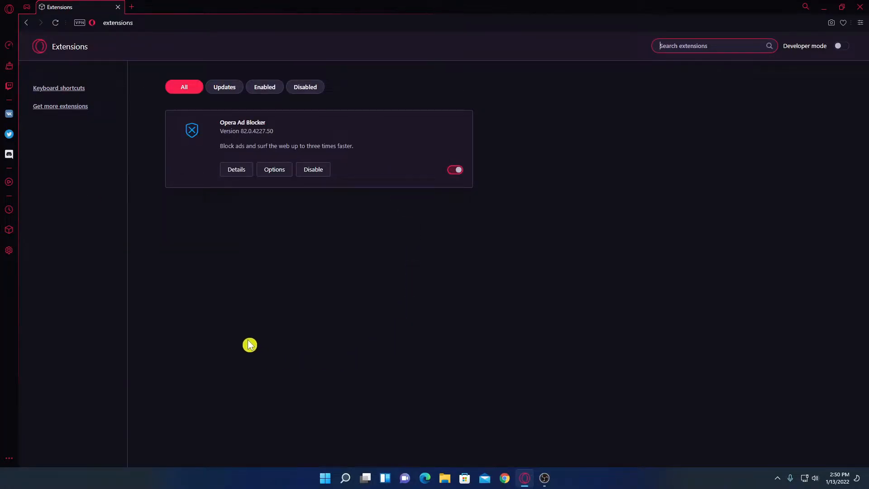
mouse_move(453, 317)
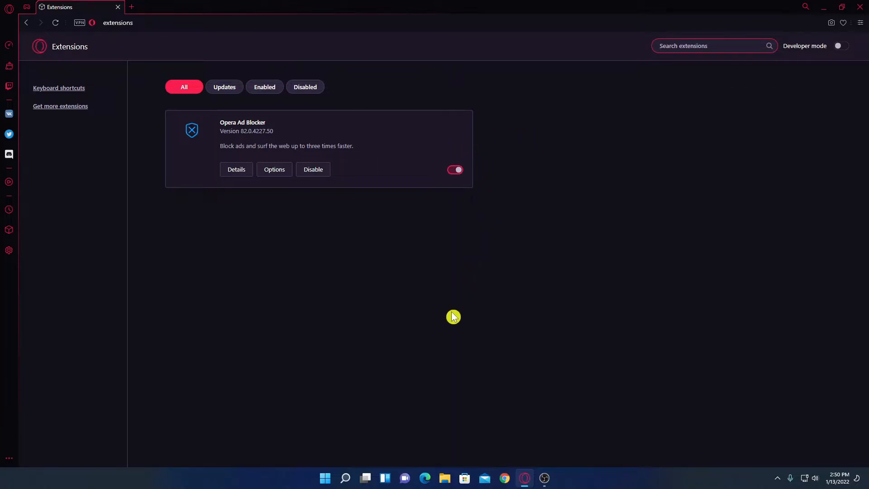
mouse_move(442, 337)
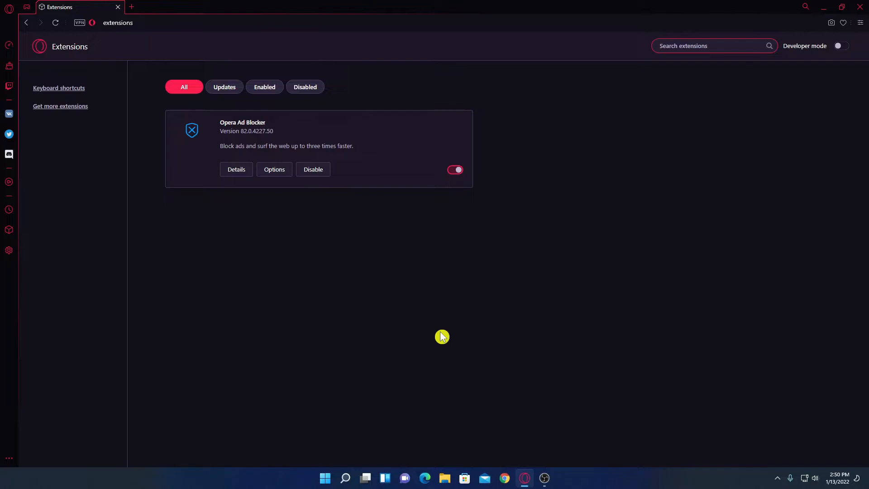
mouse_move(59, 106)
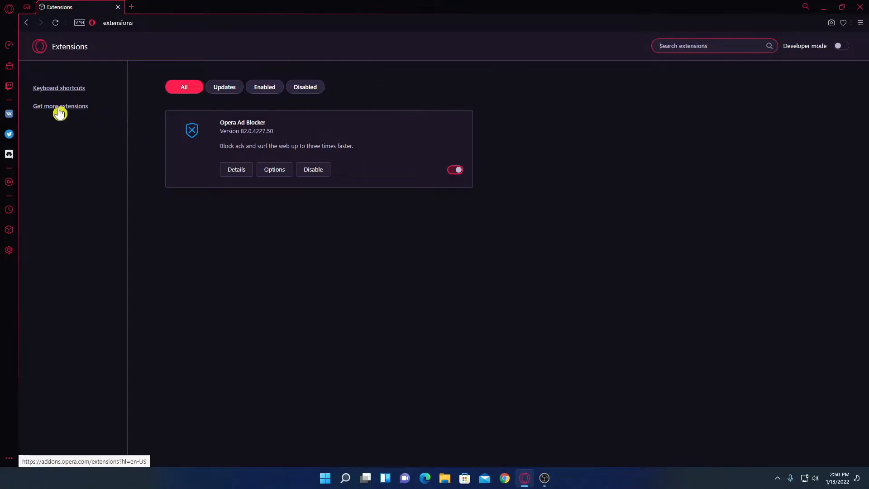
Step: Browse the Opera add-ons catalogue via 'Get more extensions' and return to its top
left_click(59, 106)
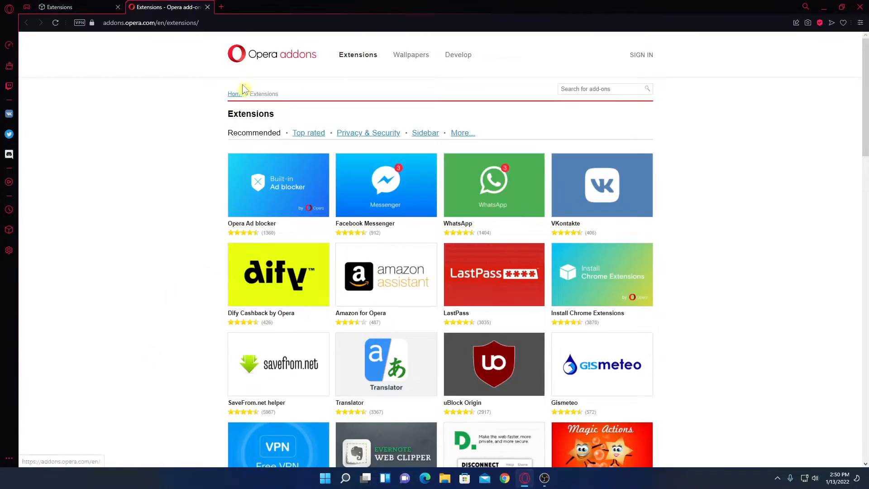
mouse_move(748, 218)
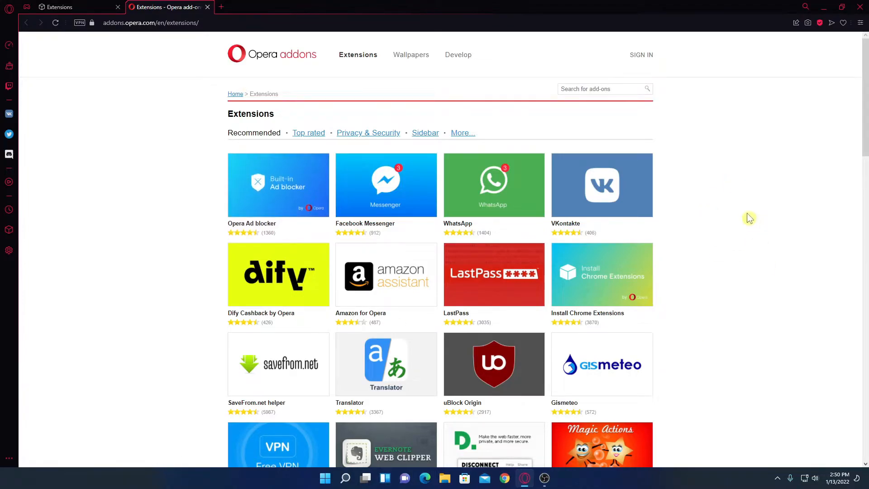
scroll("down", 3)
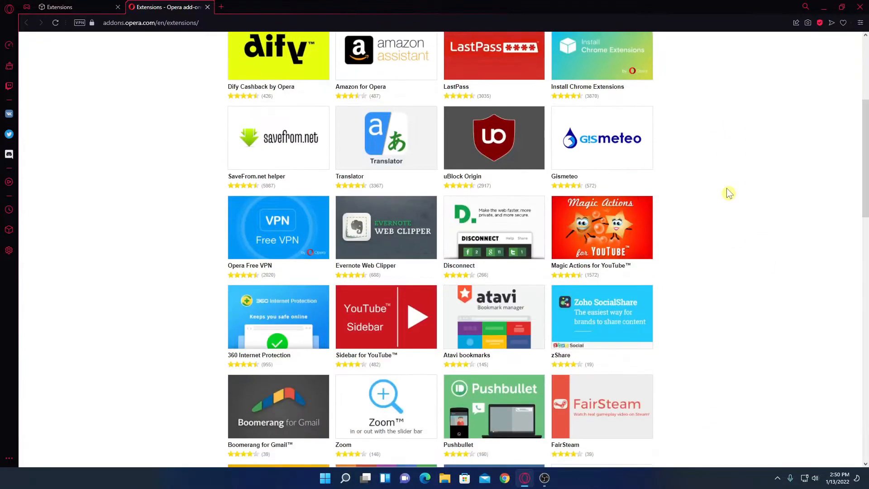
scroll("down", 3)
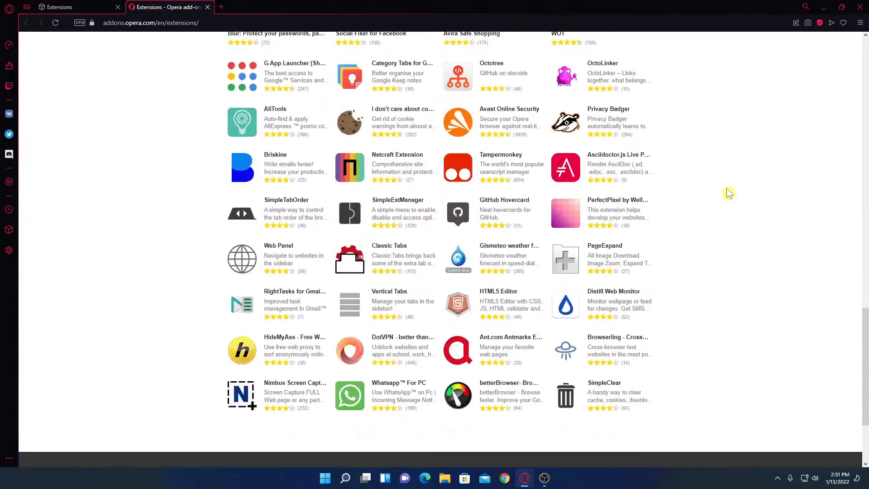
scroll("up", 3)
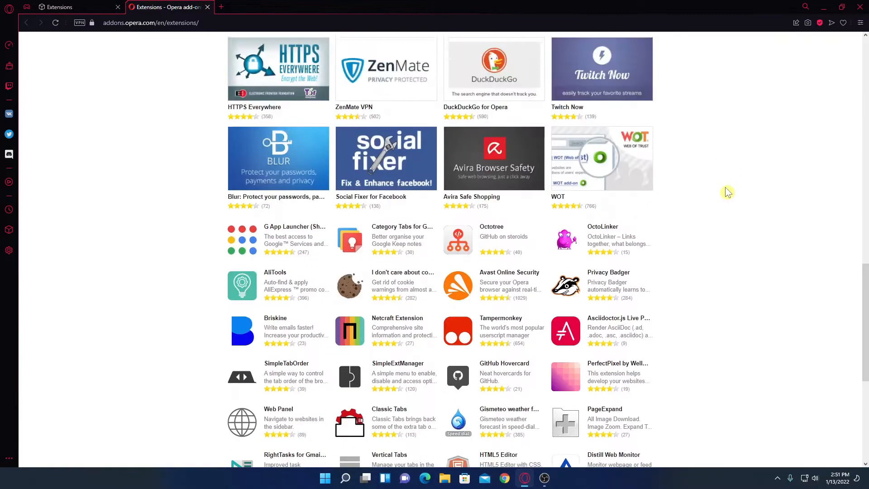
scroll("up", 3)
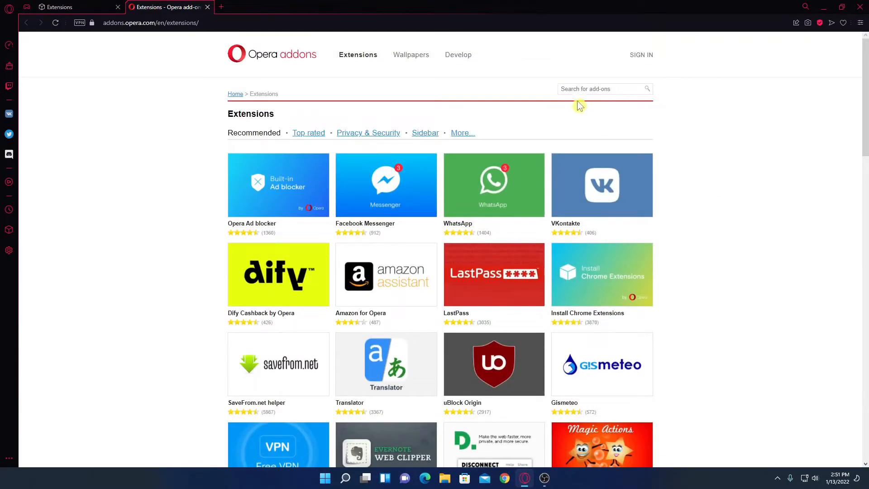
Step: Search the add-ons catalogue for 'whatsapp' and show all 13 results
left_click(600, 89)
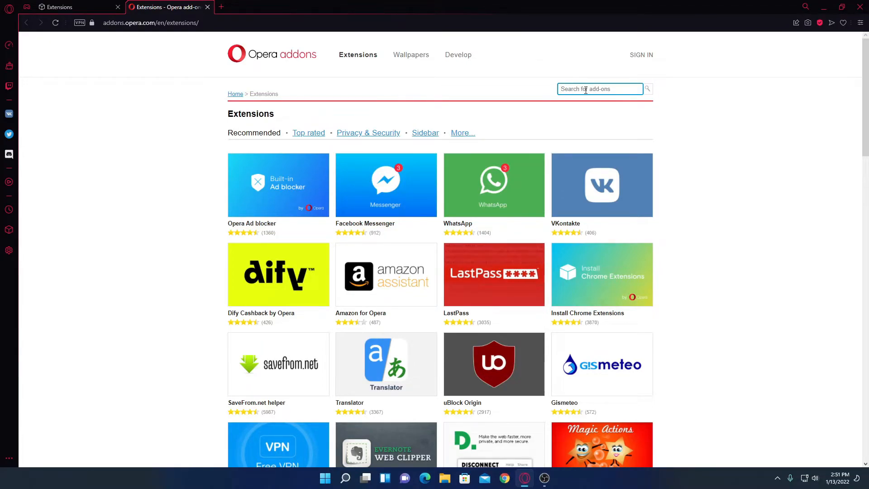
type("whats")
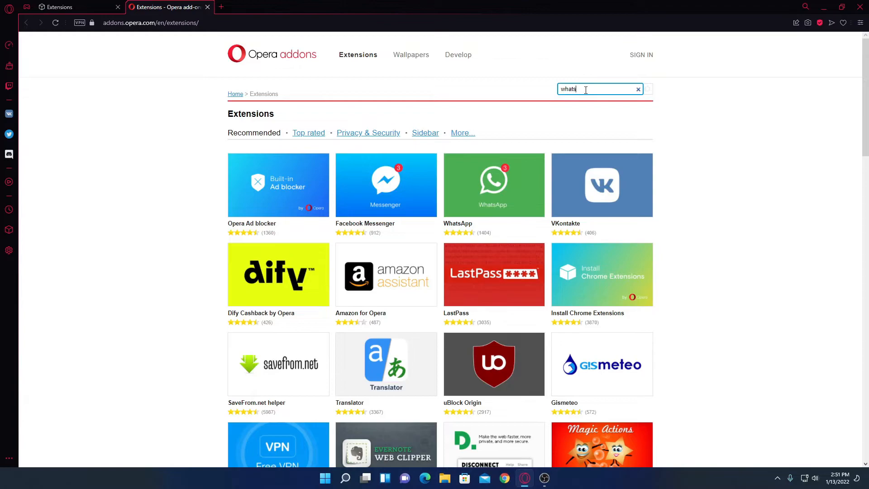
type("app")
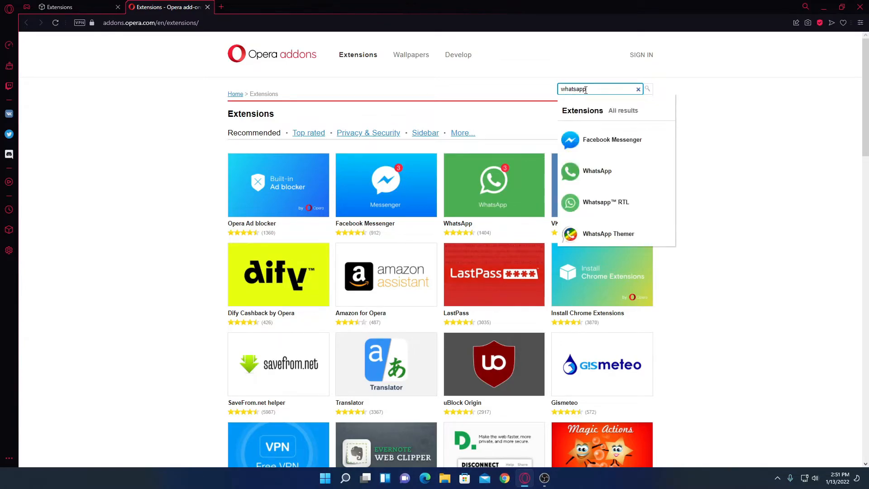
left_click(647, 89)
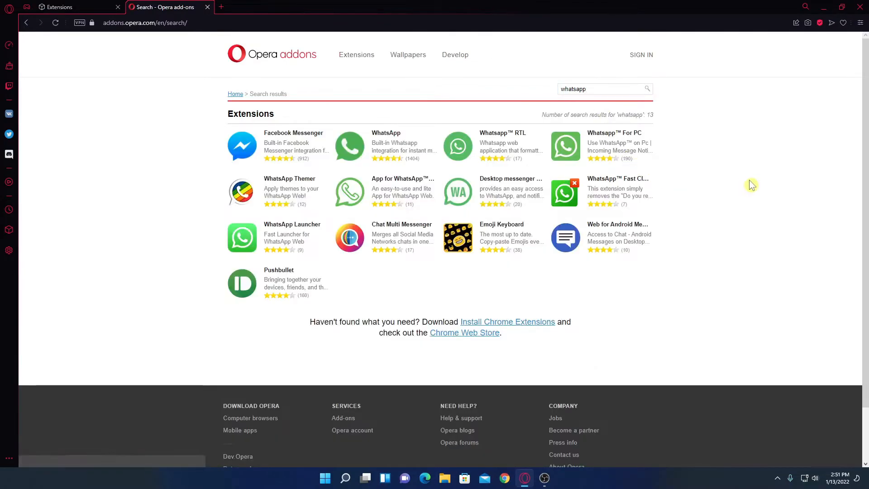
mouse_move(368, 320)
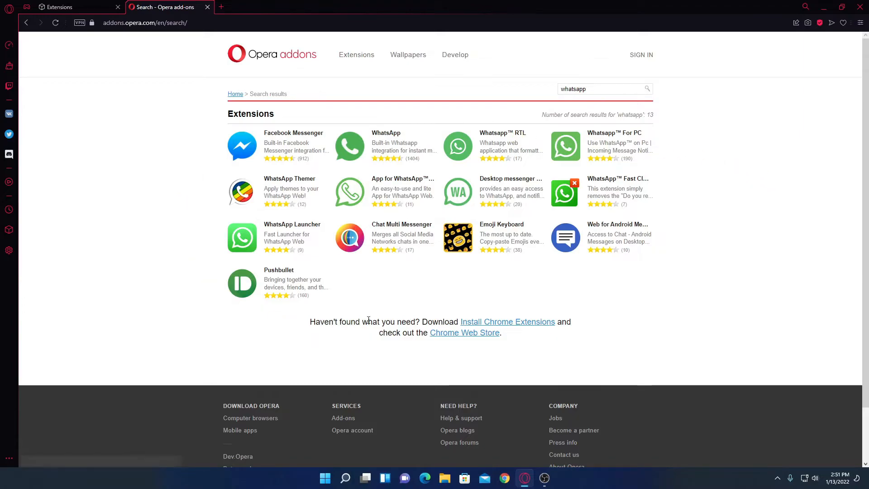
mouse_move(388, 147)
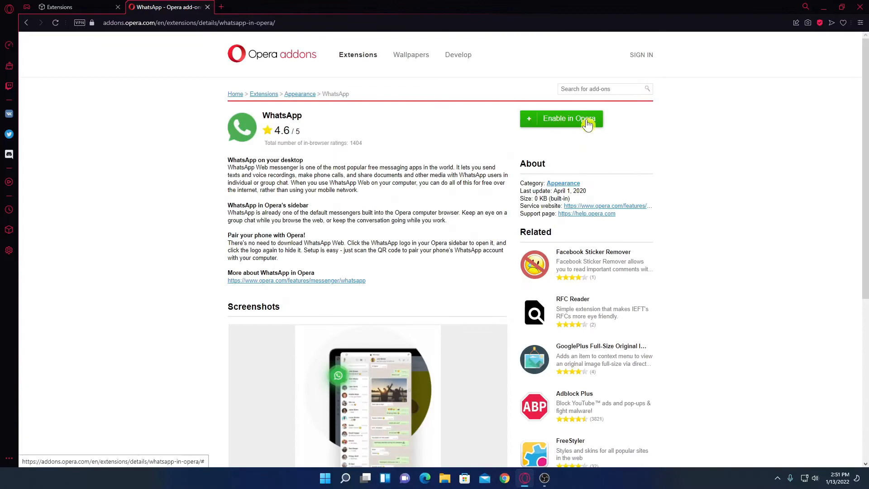
mouse_move(581, 128)
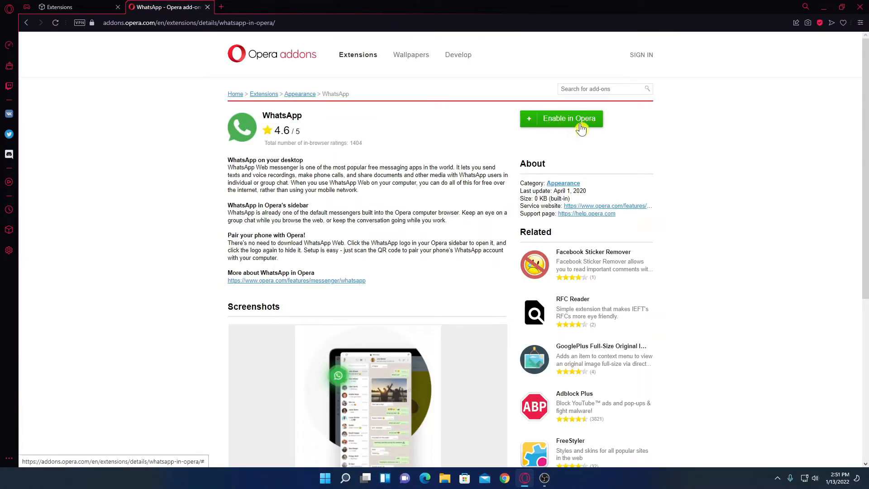
Step: Enable WhatsApp in Opera and go to the related Adblock Plus add-on page
left_click(568, 119)
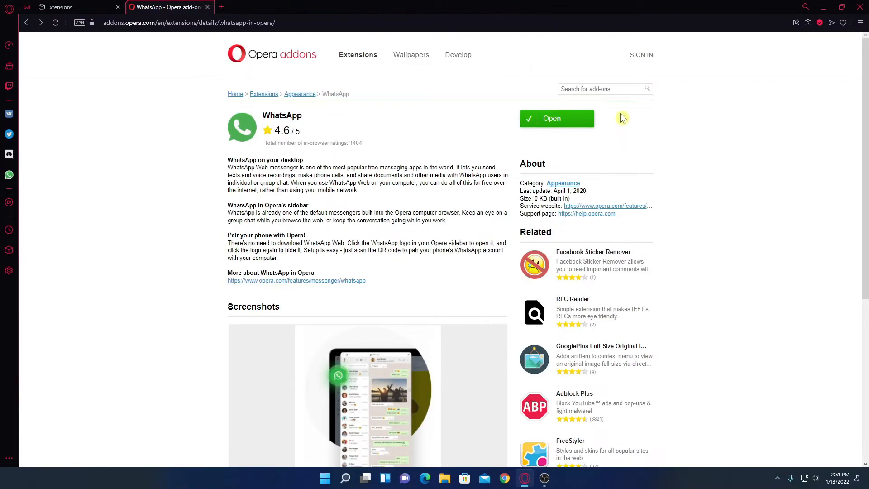
scroll("down", 3)
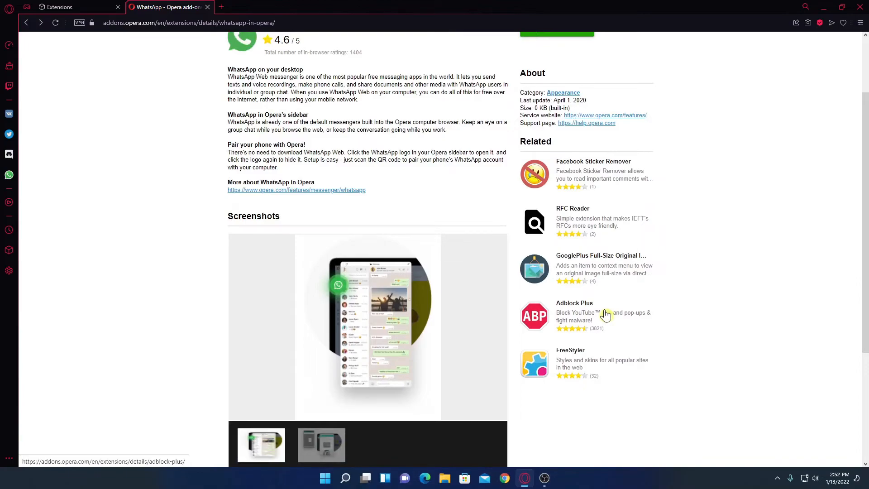
left_click(574, 312)
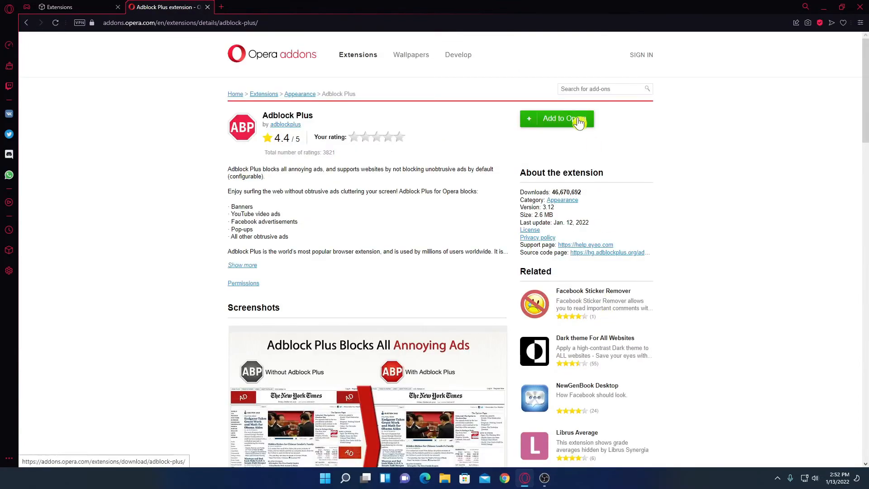
Step: Install Adblock Plus so it appears alongside Opera Ad Blocker on the Extensions page
left_click(556, 117)
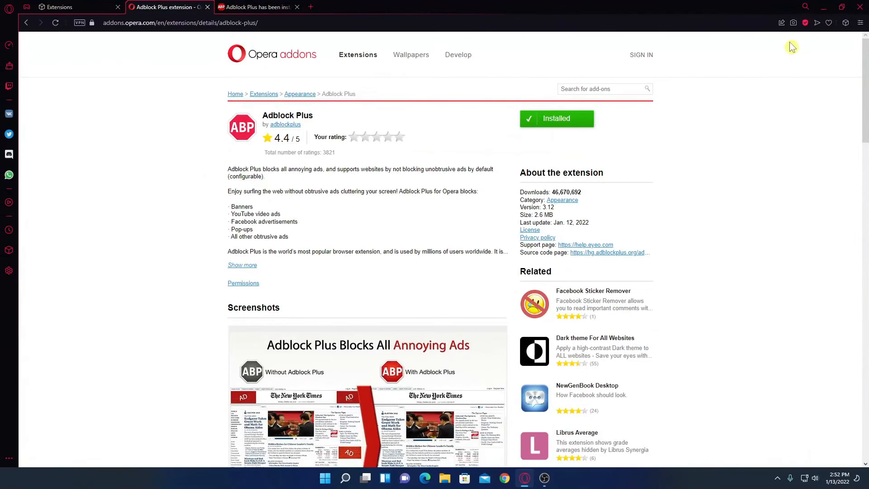
left_click(841, 6)
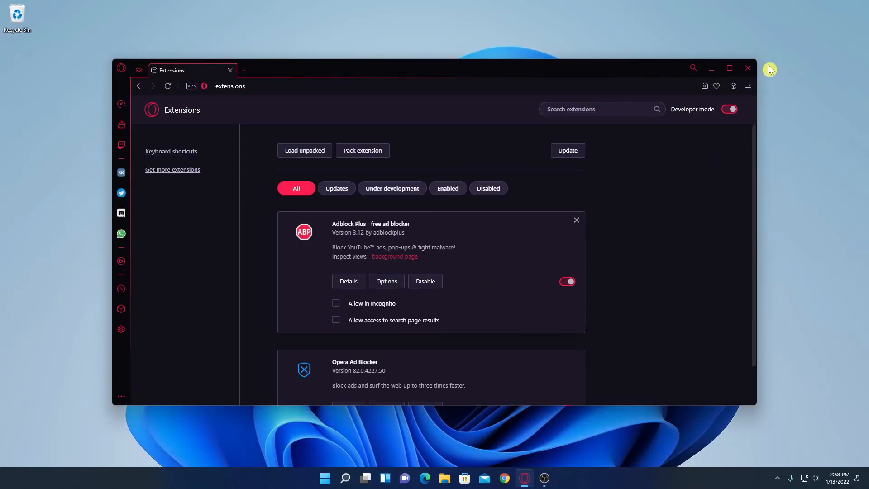
Step: Close the Opera GX window, leaving the Windows desktop
left_click(748, 68)
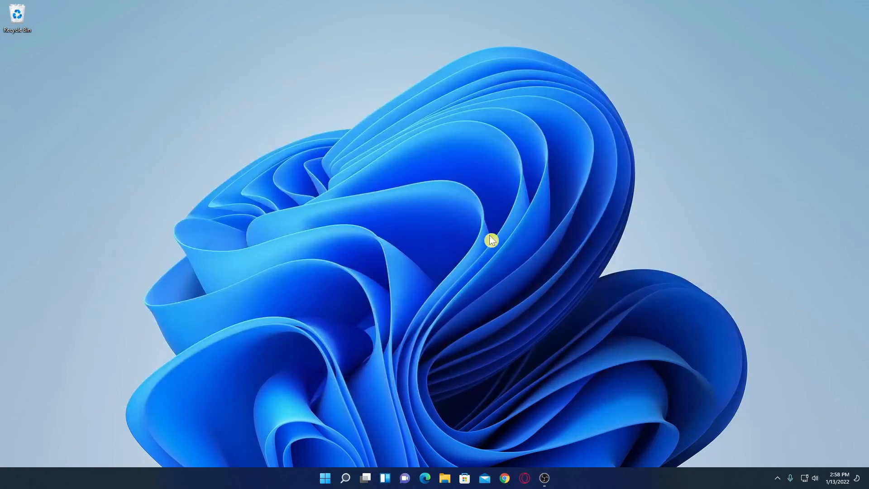